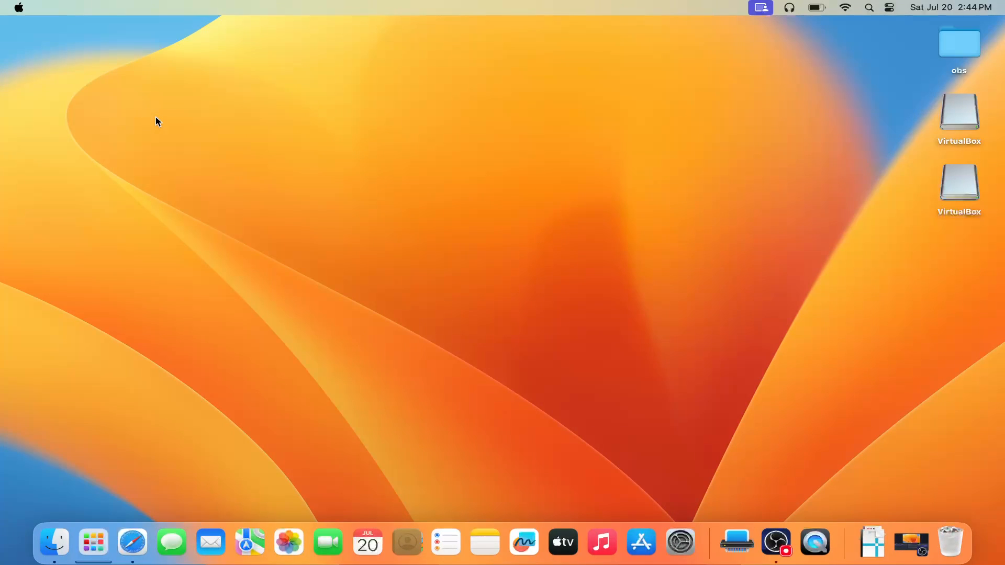
{"action": "mouse_move", "coordinate": [50, 15]}
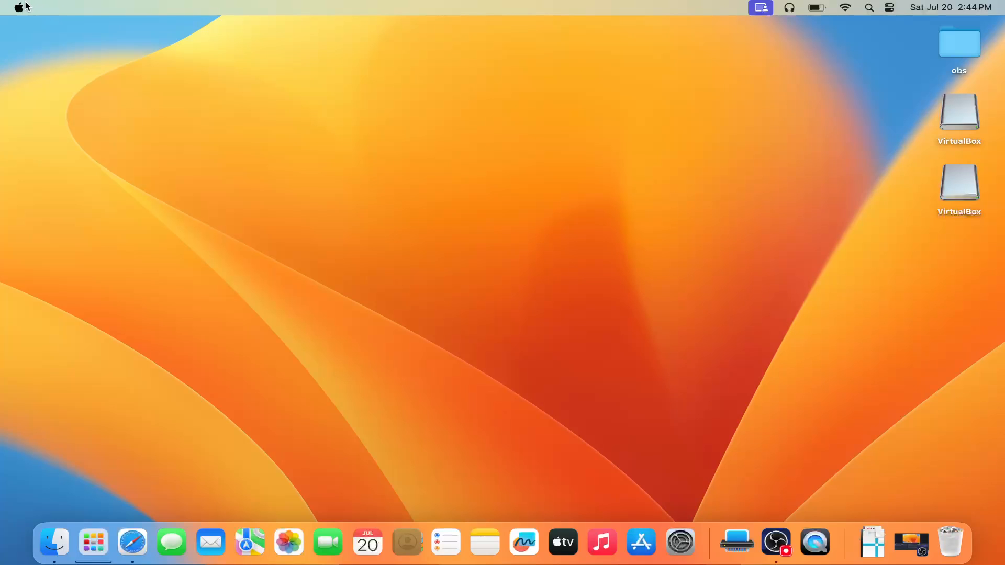
Step: Check this Mac's chip details, then launch VirtualBox from Launchpad by searching 'v'
{"action": "left_click", "coordinate": [18, 7]}
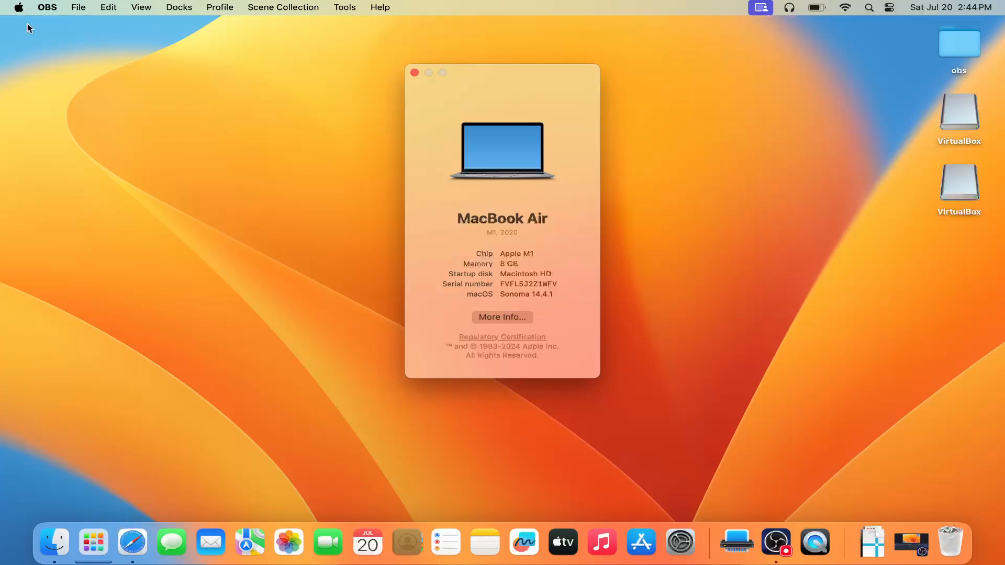
{"action": "left_click", "coordinate": [414, 72]}
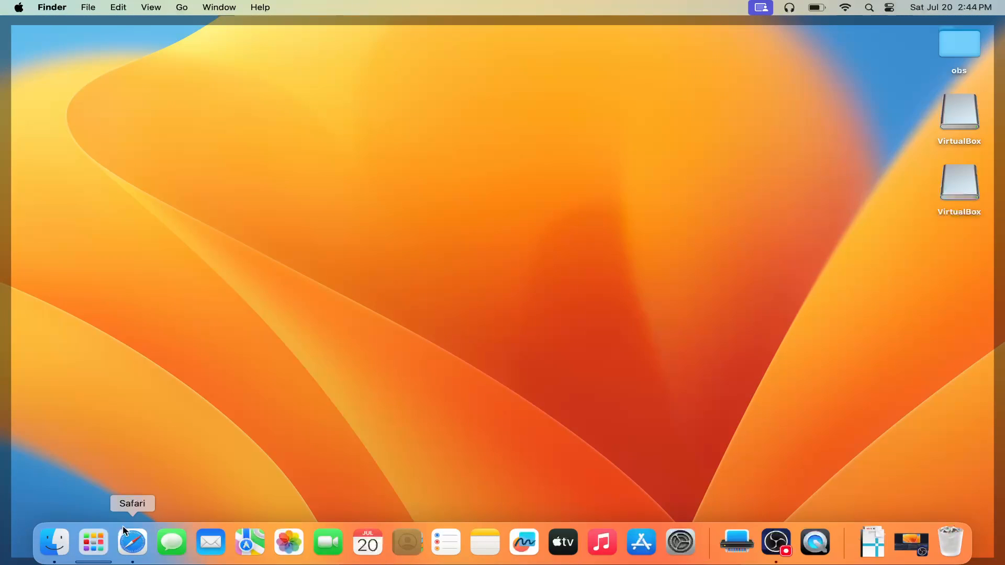
{"action": "left_click", "coordinate": [93, 542]}
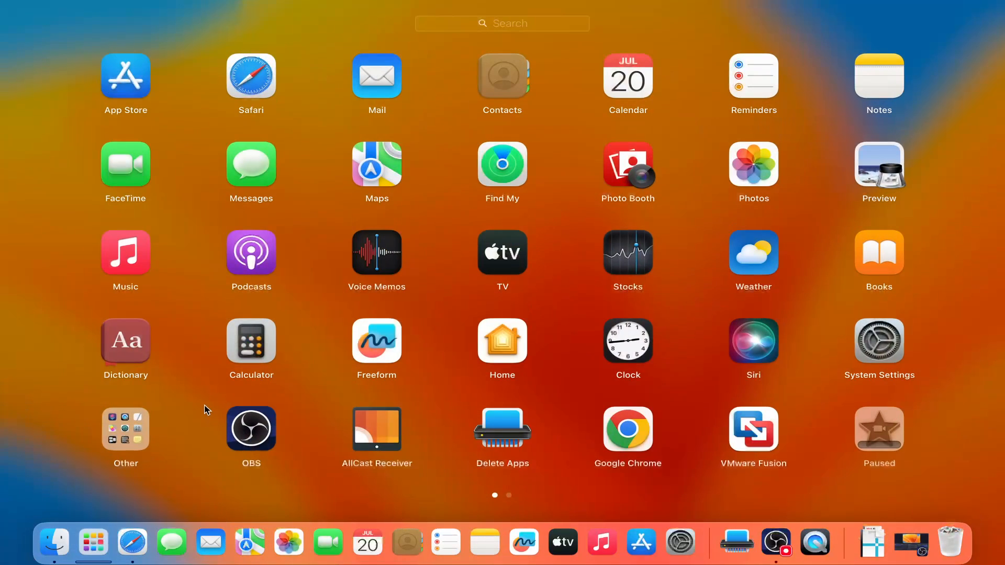
{"action": "type", "text": "v"}
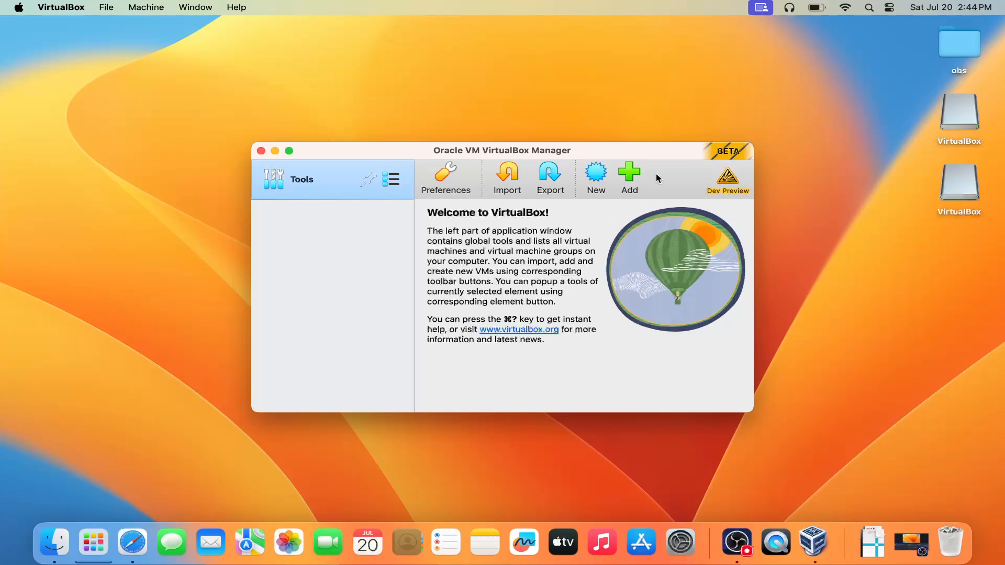
{"action": "mouse_move", "coordinate": [445, 178]}
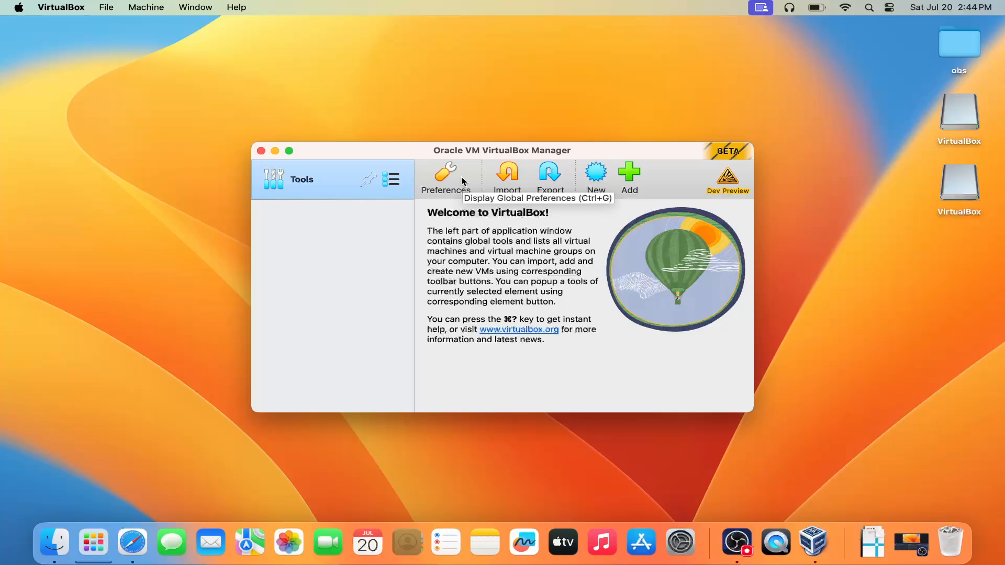
{"action": "left_click", "coordinate": [445, 178]}
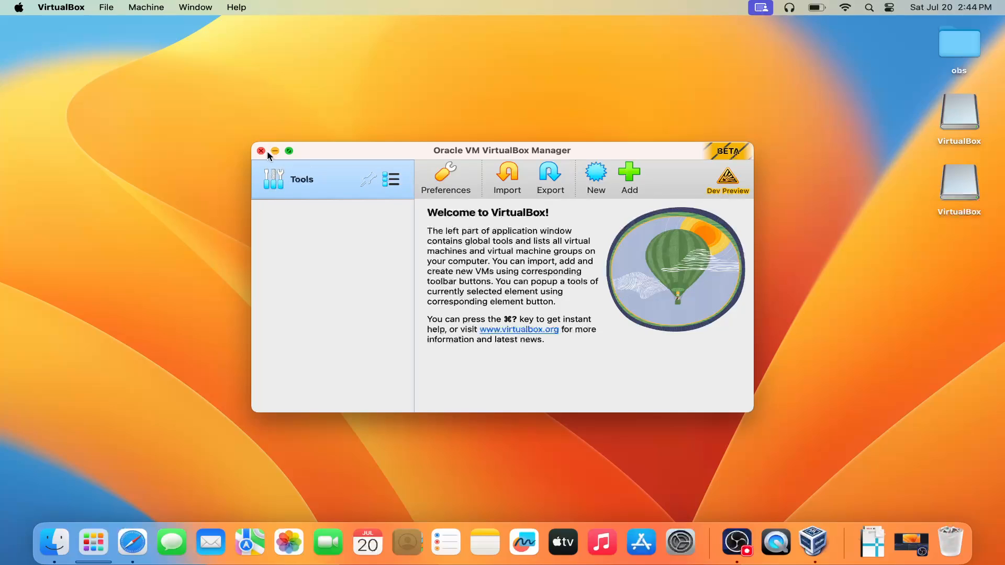
Step: Quit VirtualBox Manager and locate the VirtualBox 7.0.8 beta dmg in Downloads
{"action": "left_click", "coordinate": [261, 151]}
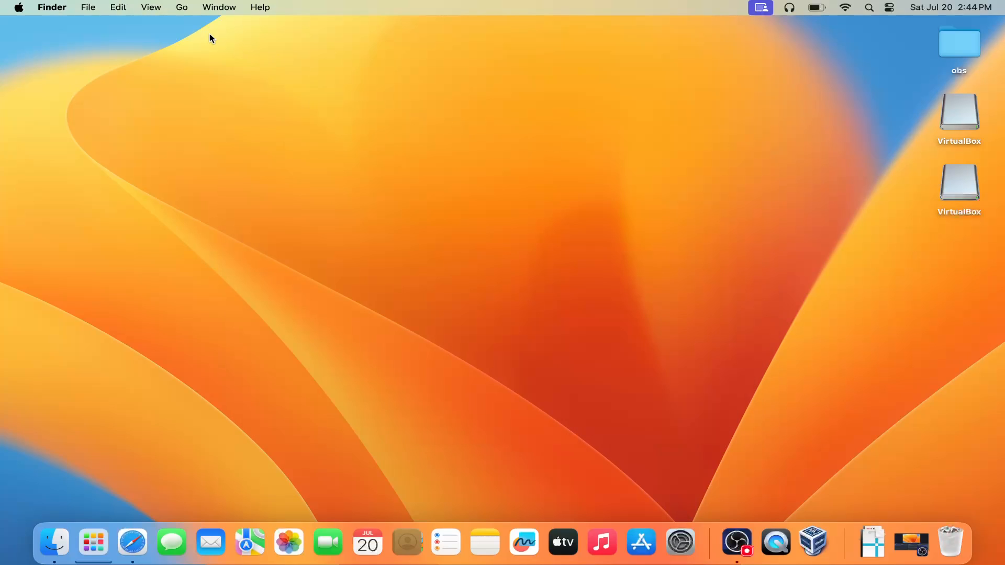
{"action": "left_click", "coordinate": [182, 7]}
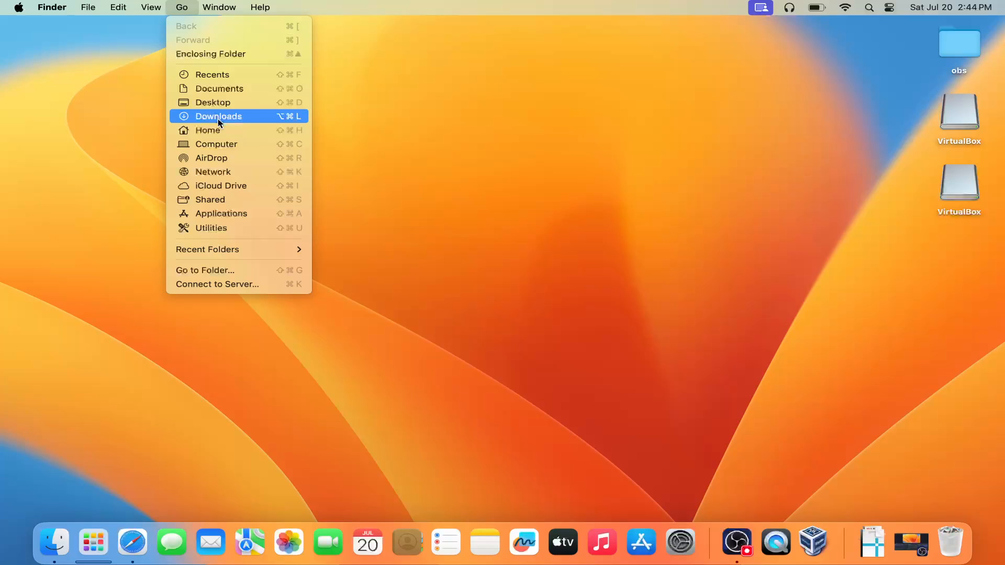
{"action": "left_click", "coordinate": [217, 116]}
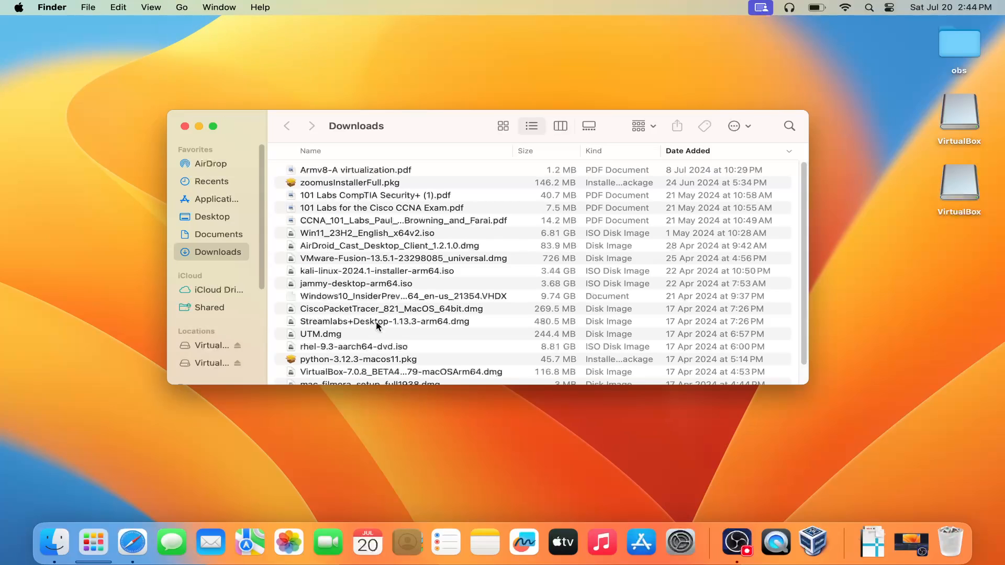
{"action": "left_click", "coordinate": [400, 372]}
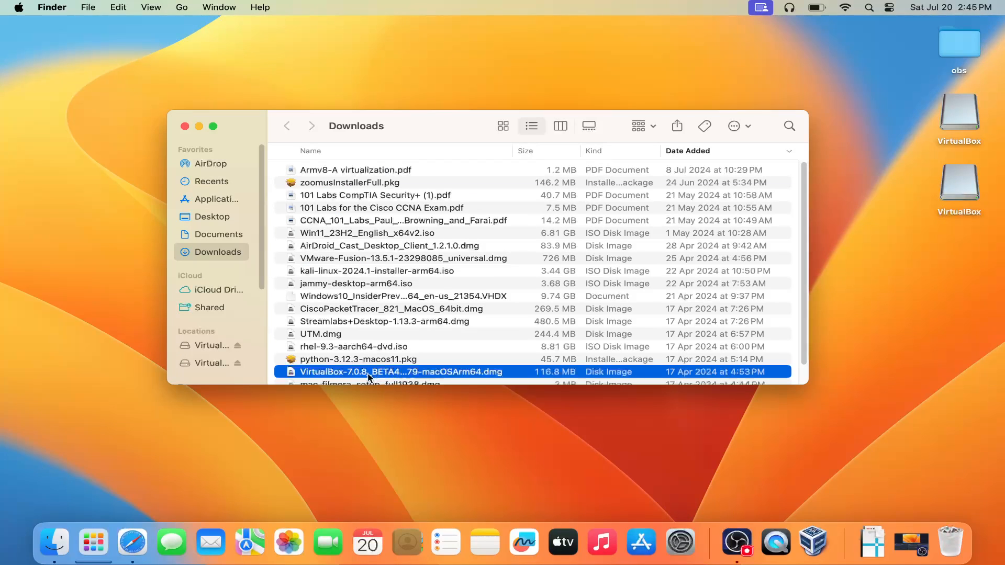
{"action": "left_click", "coordinate": [401, 372]}
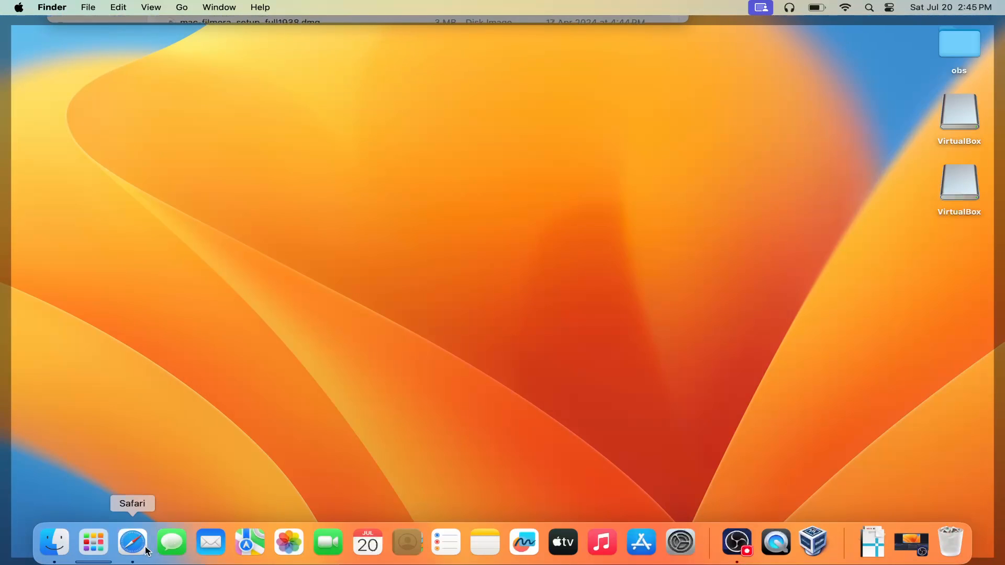
Step: In Safari, open the VirtualBox 7.0 old builds page and find the 7.0.8 release section
{"action": "left_click", "coordinate": [132, 543]}
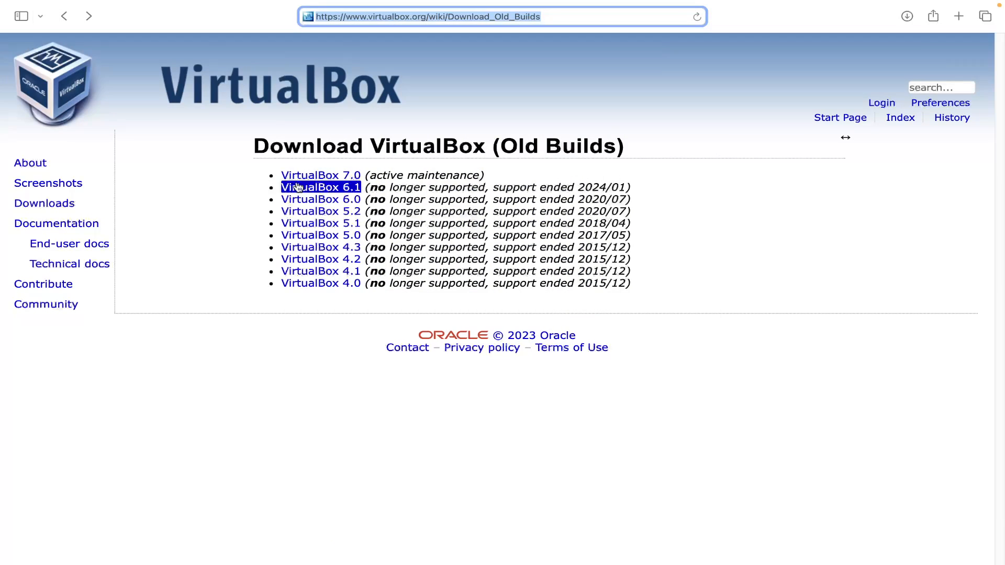
{"action": "left_click", "coordinate": [321, 175]}
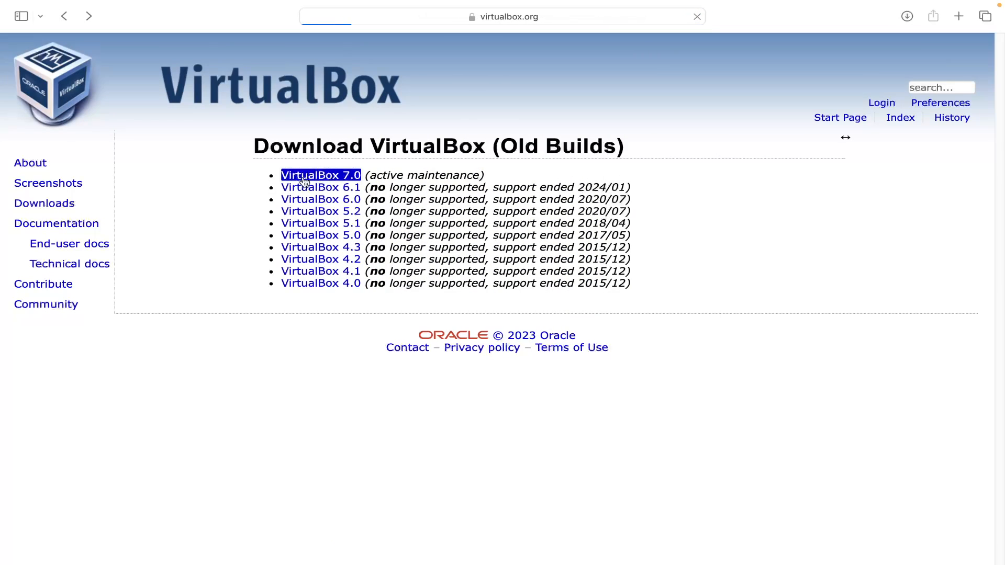
{"action": "left_click", "coordinate": [321, 175]}
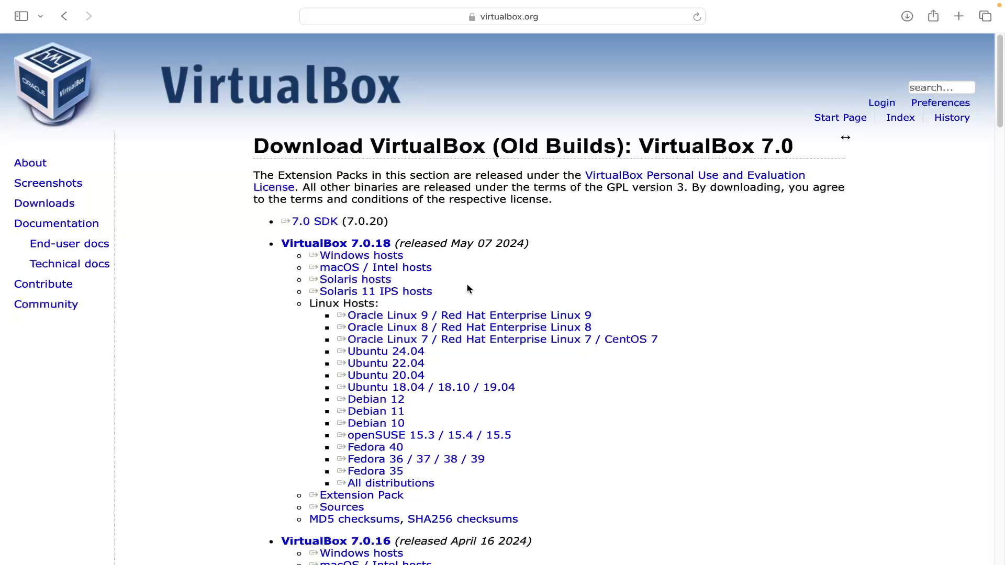
{"action": "scroll", "scroll_direction": "down", "scroll_amount": 3}
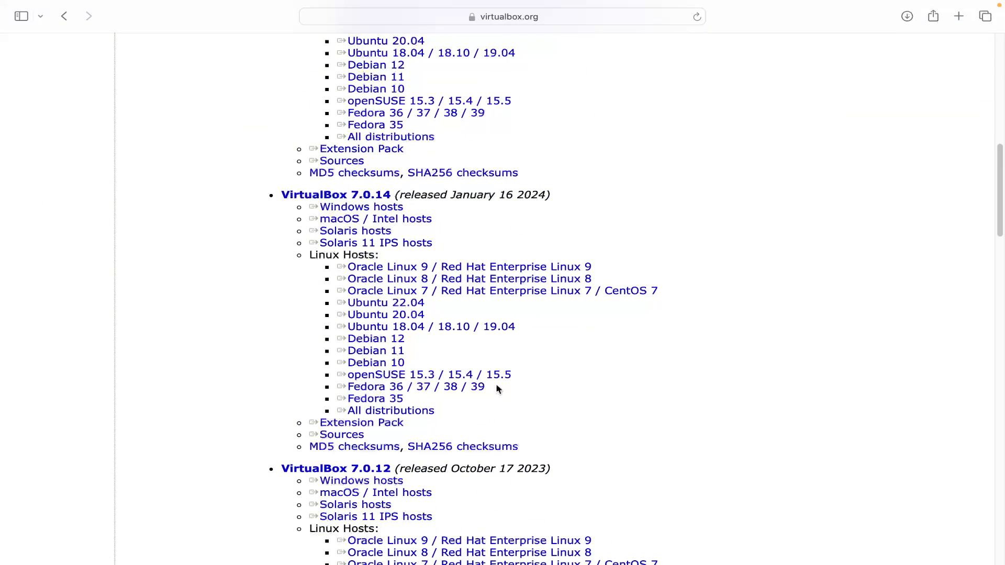
{"action": "scroll", "scroll_direction": "up", "scroll_amount": 3}
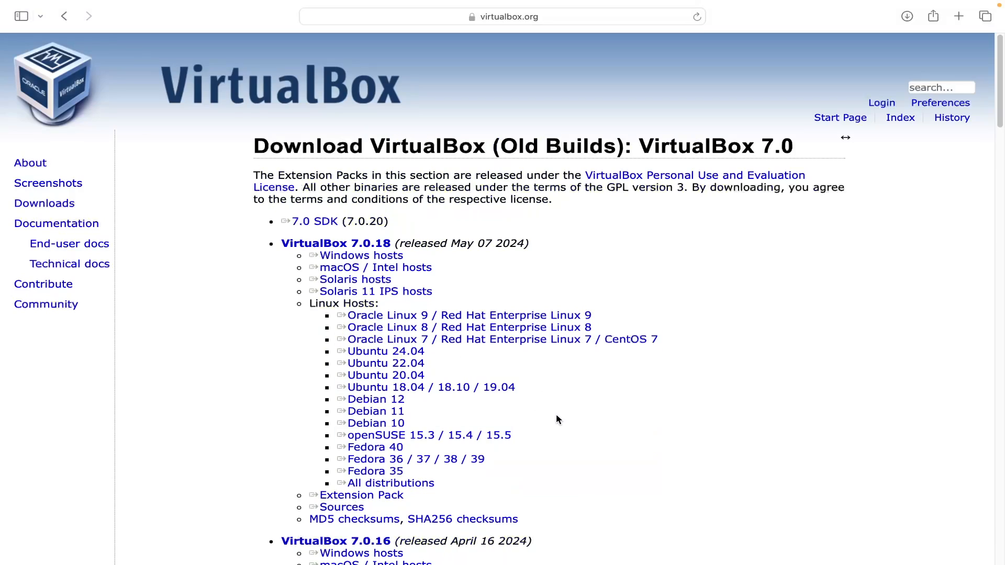
{"action": "scroll", "scroll_direction": "down", "scroll_amount": 3}
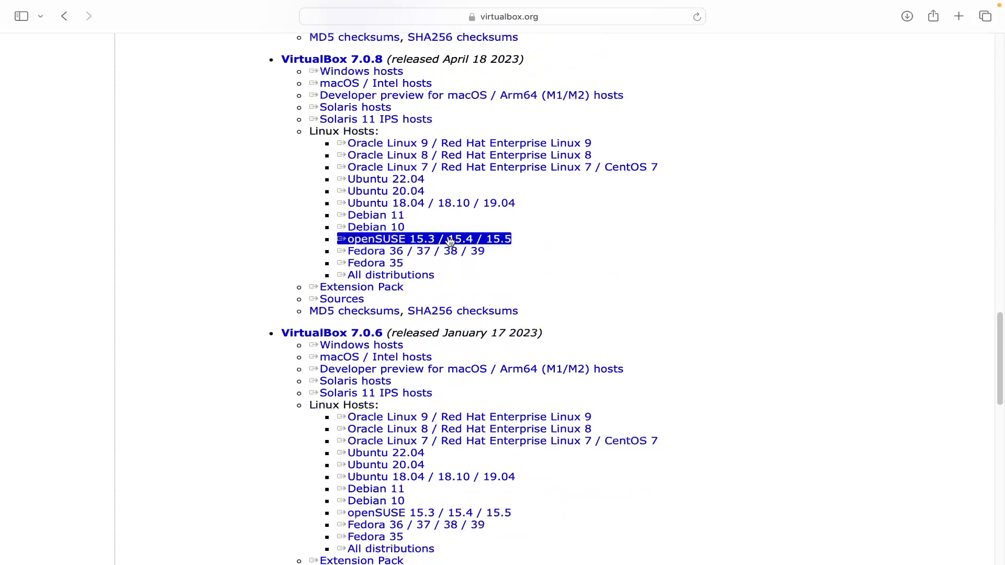
{"action": "double_click", "coordinate": [332, 59]}
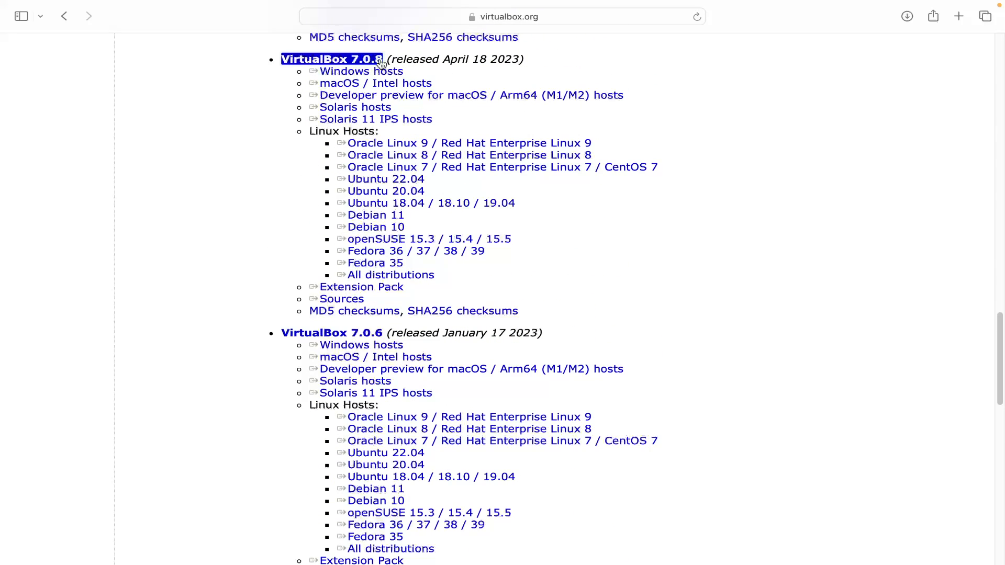
{"action": "left_click", "coordinate": [429, 239]}
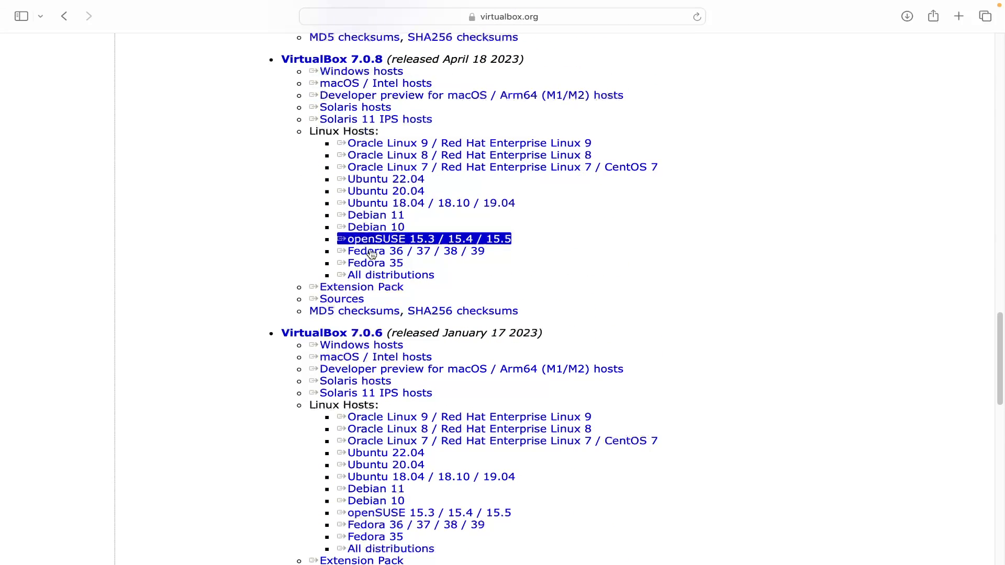
Step: Download the 7.0.8 Extension Pack and show it in Finder from the downloads list
{"action": "left_click", "coordinate": [361, 287]}
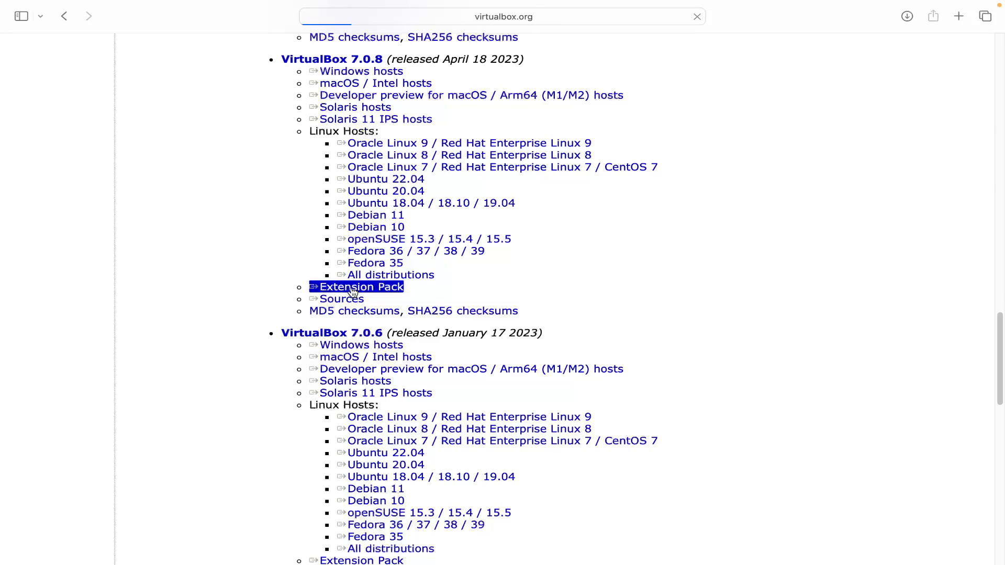
{"action": "left_click", "coordinate": [361, 286]}
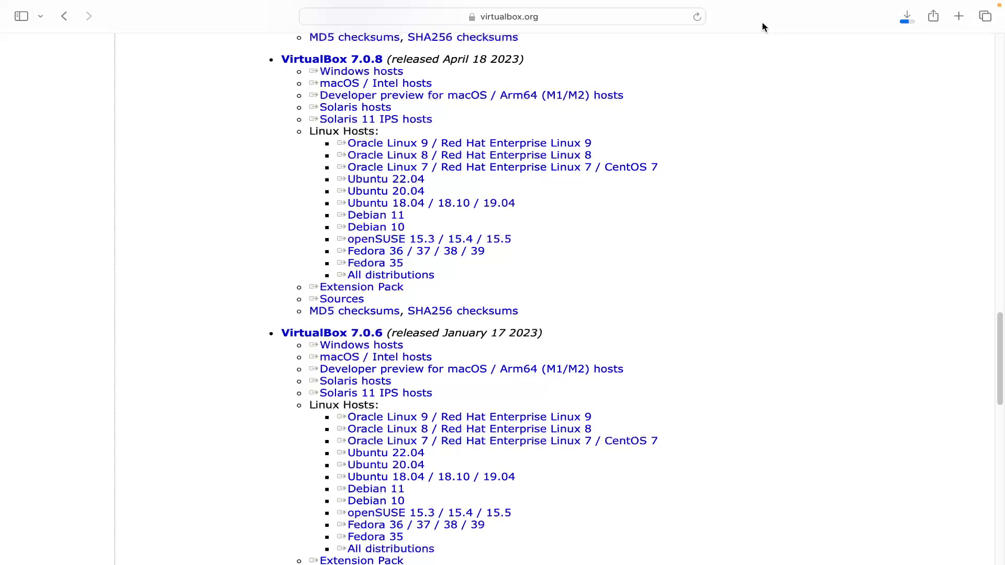
{"action": "left_click", "coordinate": [906, 16]}
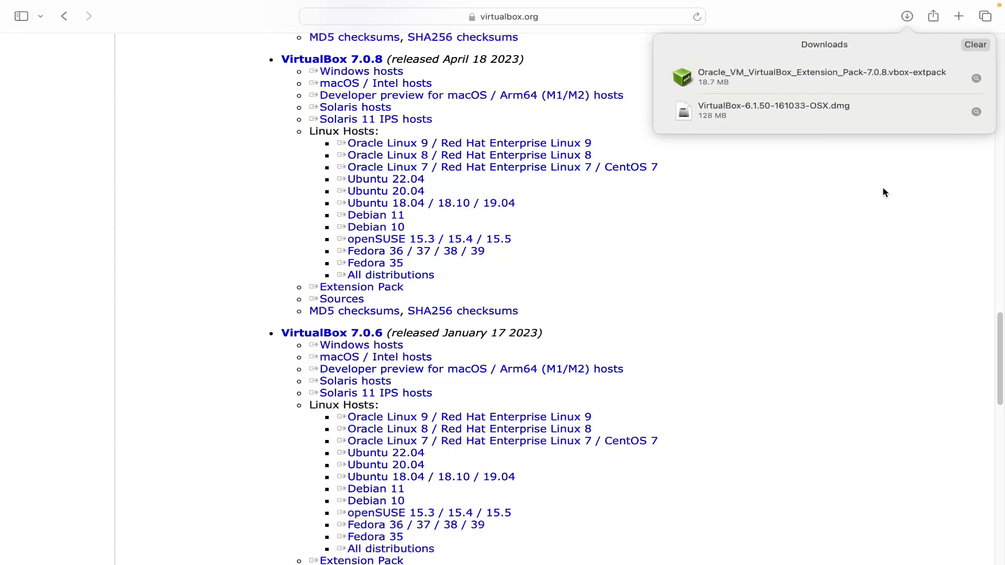
{"action": "left_click", "coordinate": [906, 16]}
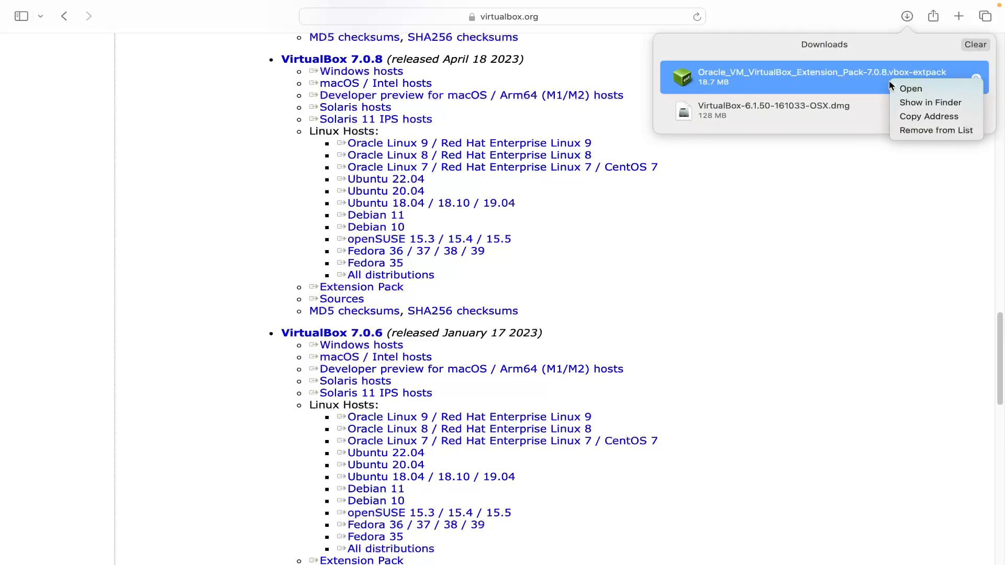
{"action": "left_click", "coordinate": [931, 102]}
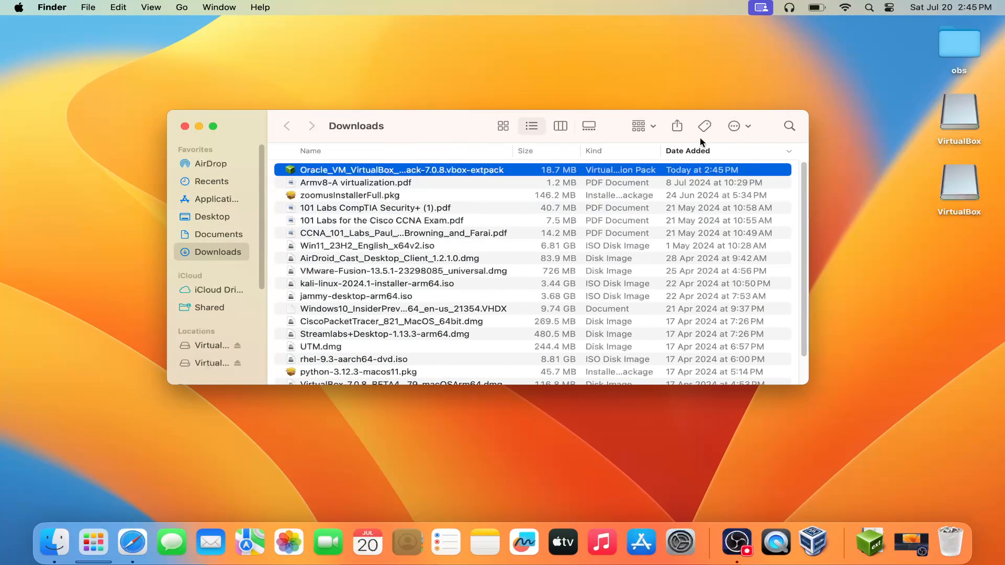
Step: Open the .vbox-extpack file in Downloads with VirtualBox (default)
{"action": "right_click", "coordinate": [402, 170]}
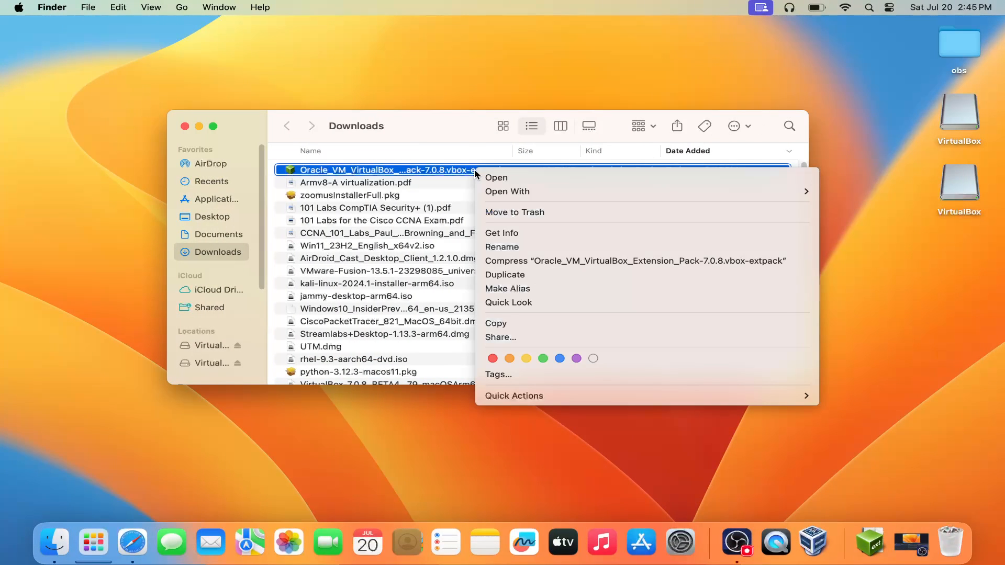
{"action": "mouse_move", "coordinate": [507, 192]}
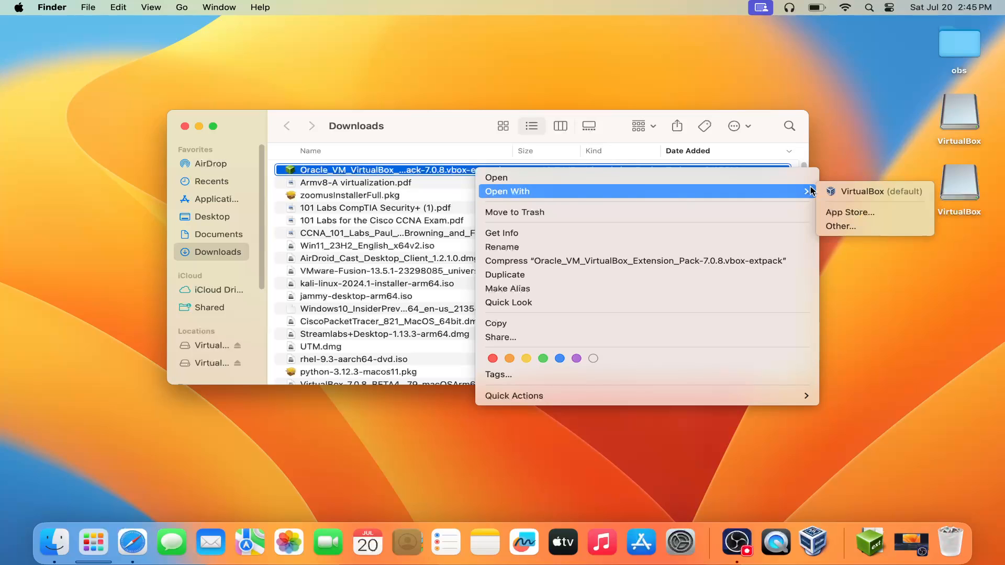
{"action": "left_click", "coordinate": [880, 191]}
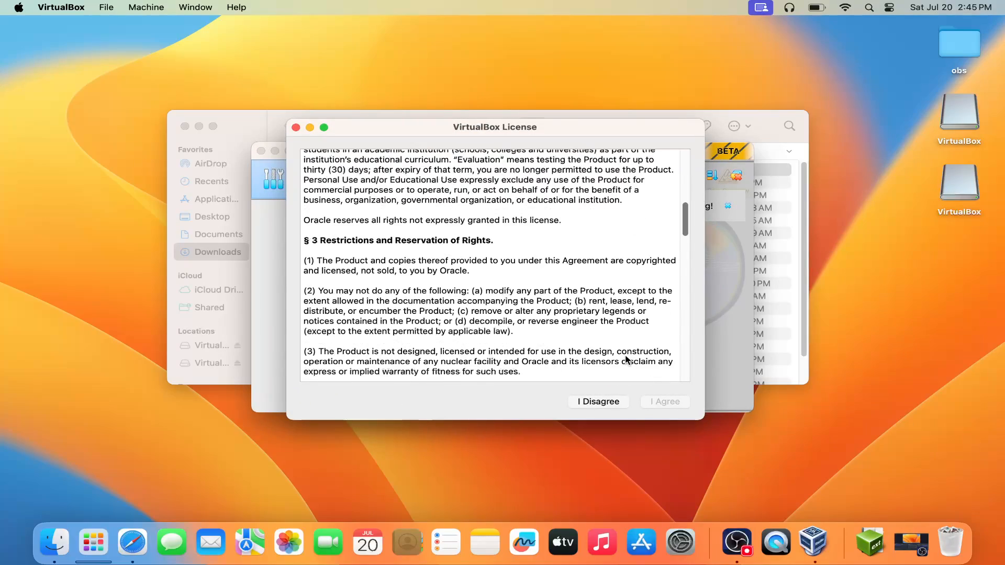
Step: Agree to the Extension Pack license and authorise installation with the macOS admin password
{"action": "scroll", "scroll_direction": "down", "scroll_amount": 3}
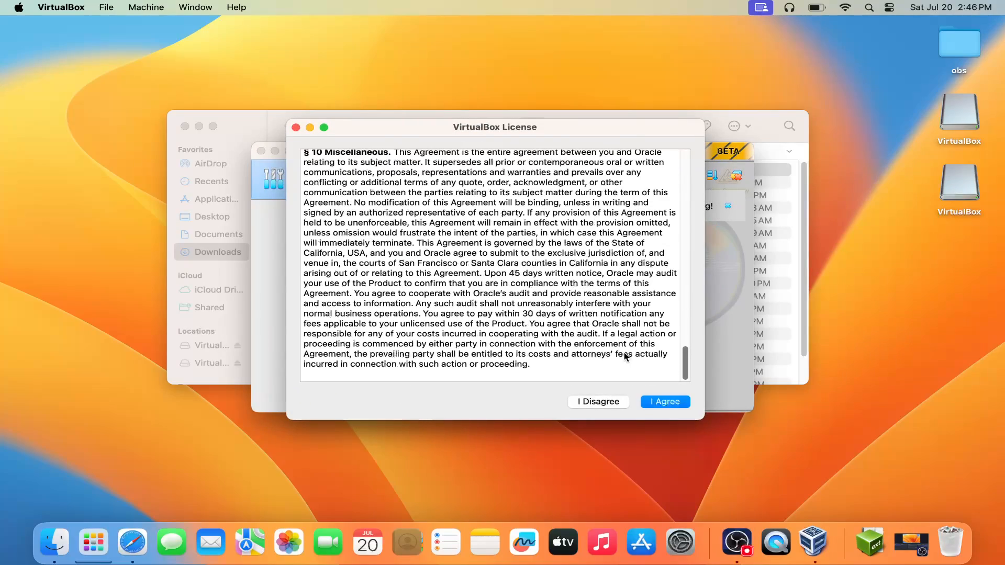
{"action": "left_click", "coordinate": [665, 402]}
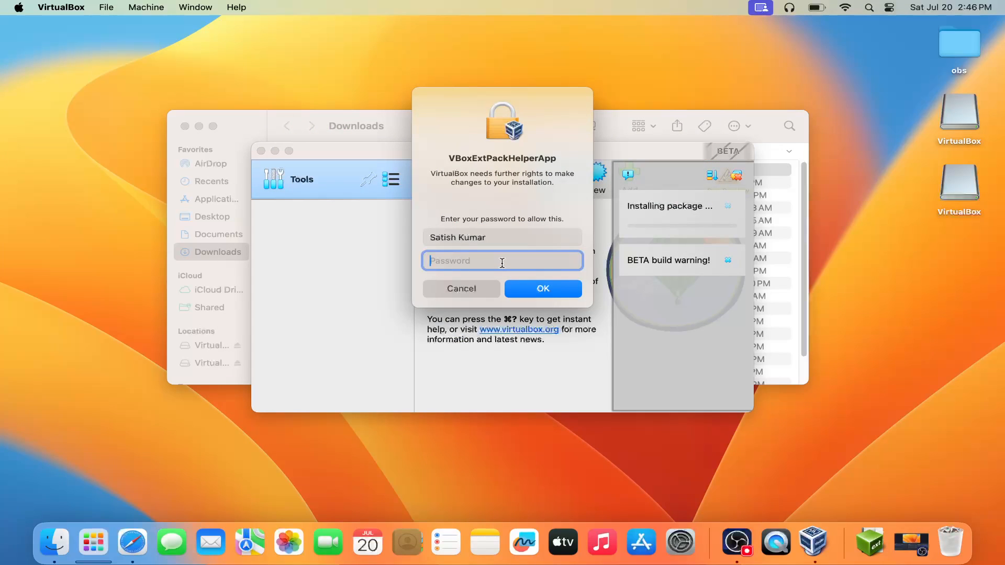
{"action": "type", "text": "password"}
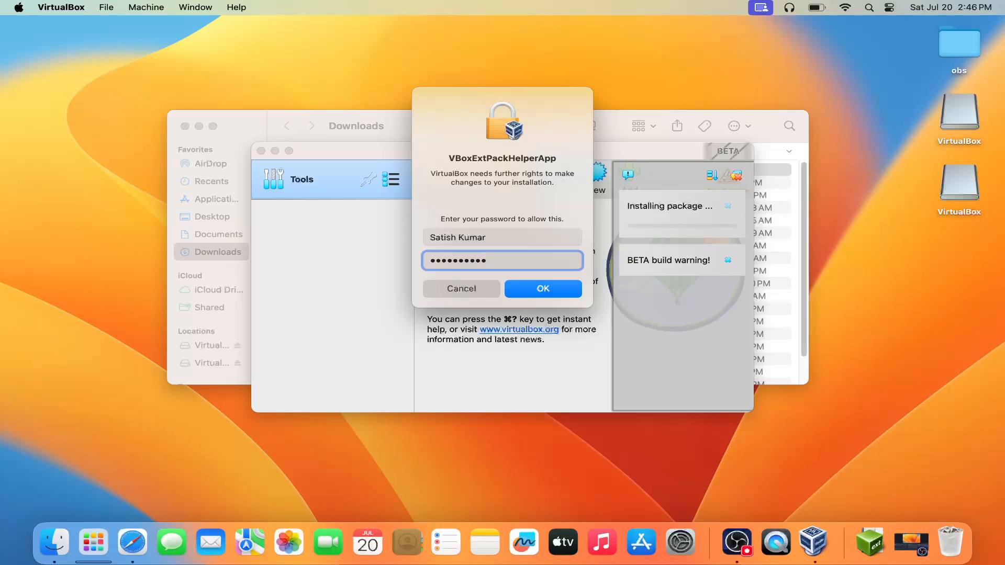
{"action": "left_click", "coordinate": [542, 289]}
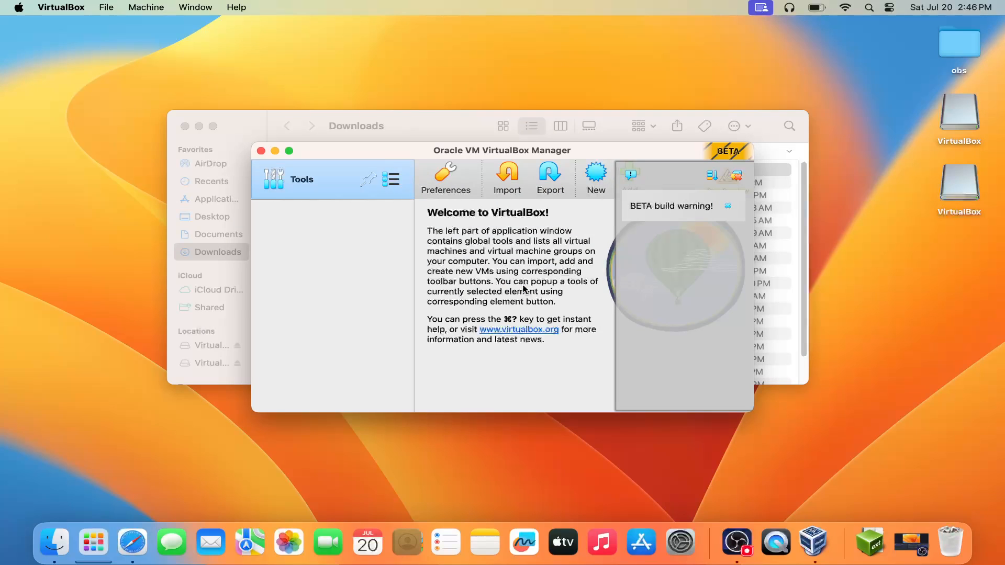